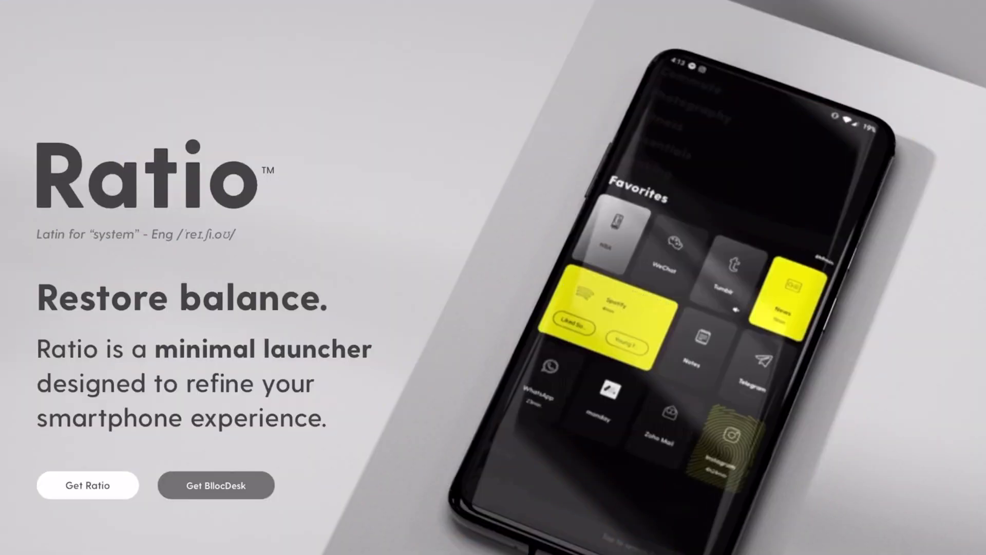
Step: Scroll the Blloc Desk sidebar and open the Install section's Ratio setup walkthrough
scroll("down", 3)
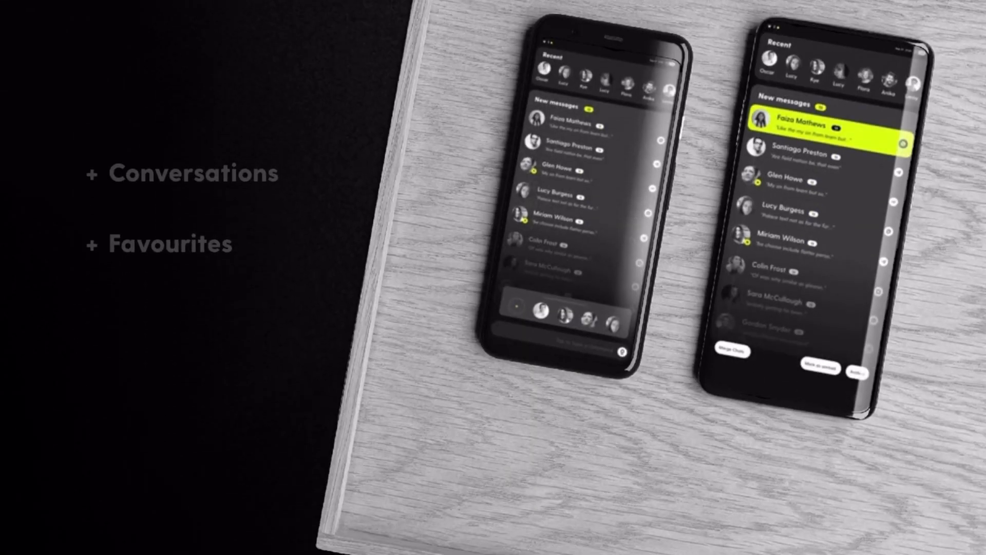
scroll("down", 3)
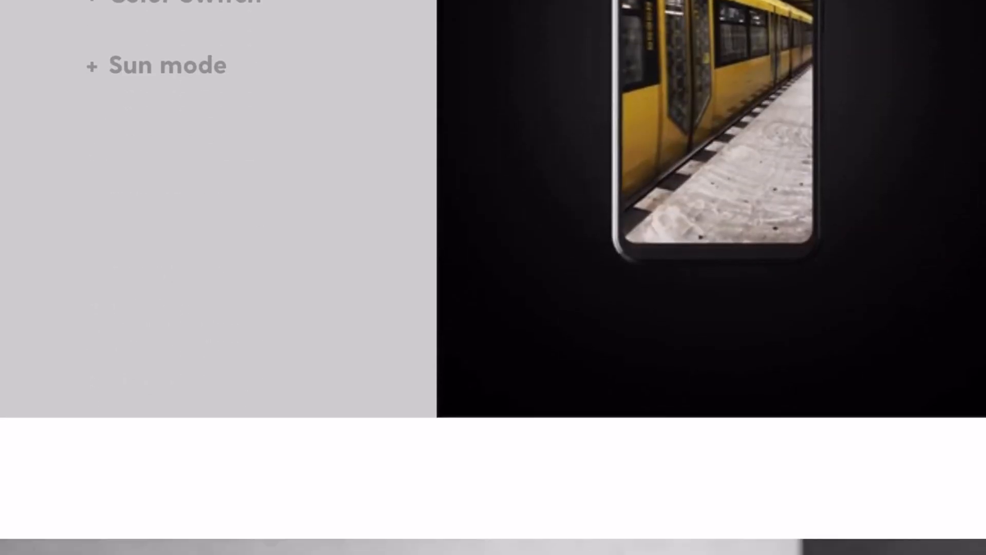
scroll("down", 3)
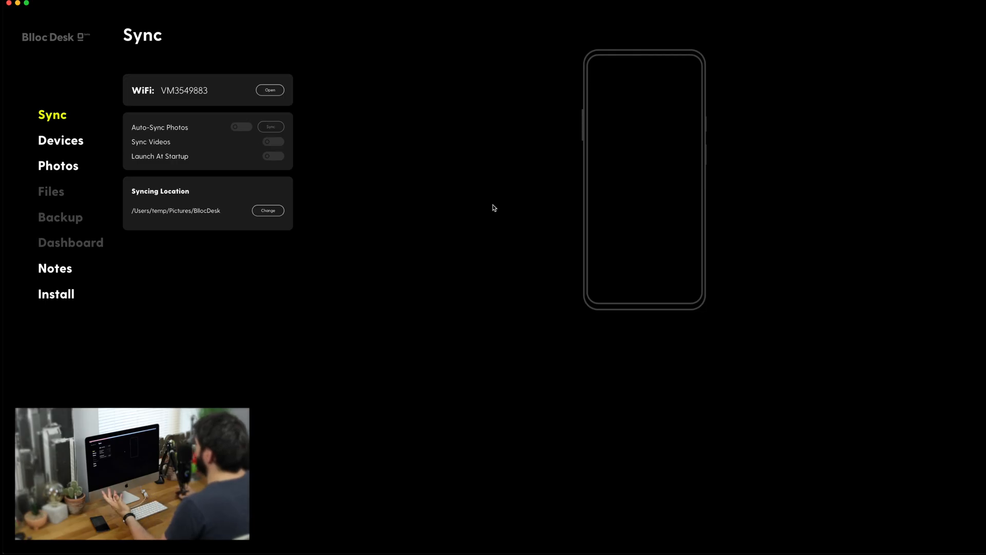
left_click(56, 294)
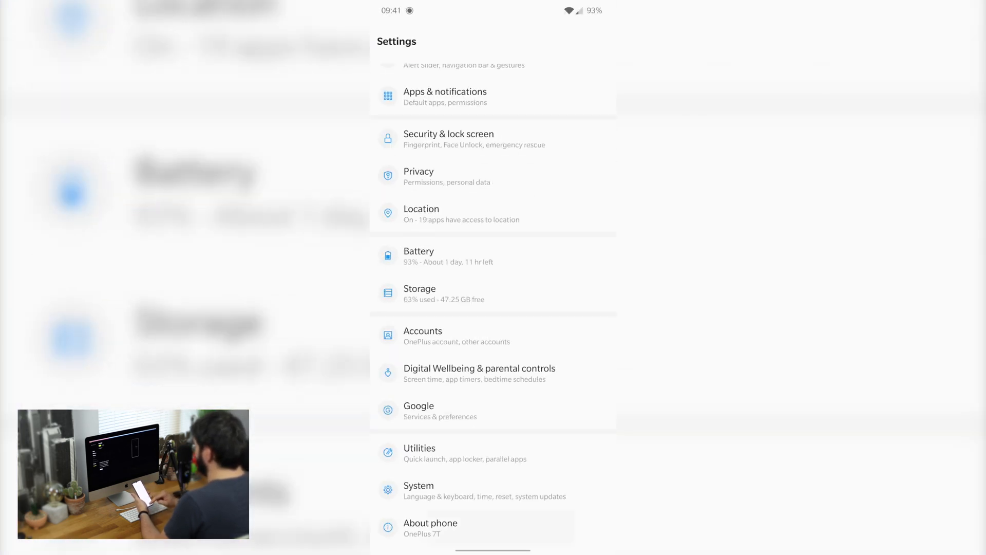
Step: Unlock Developer options from About phone, then enable and confirm USB debugging
left_click(431, 527)
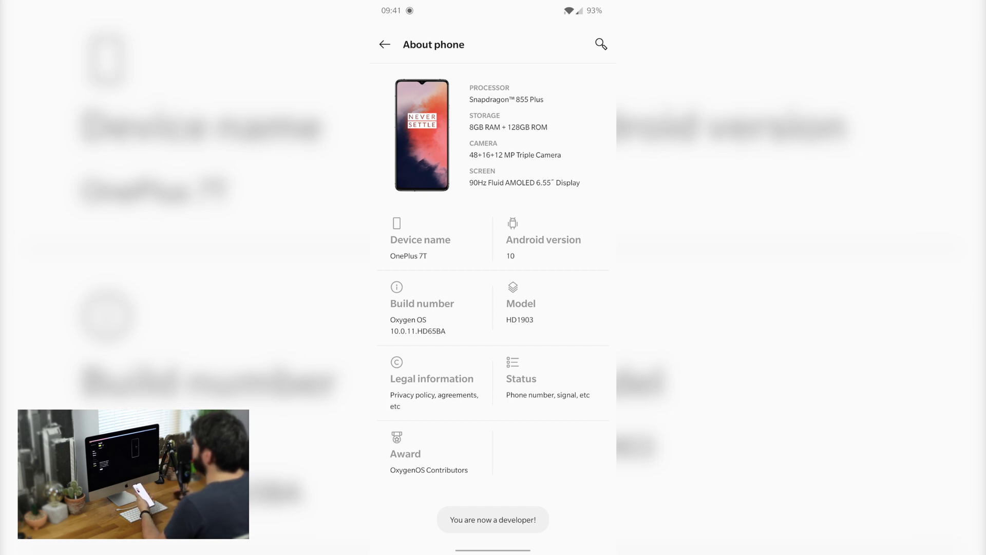
left_click(422, 308)
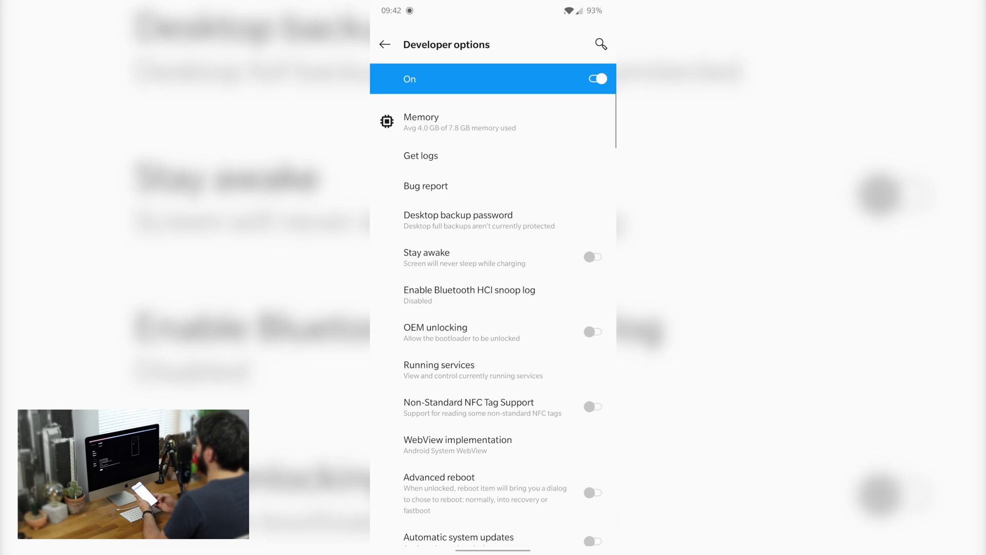
scroll("down", 3)
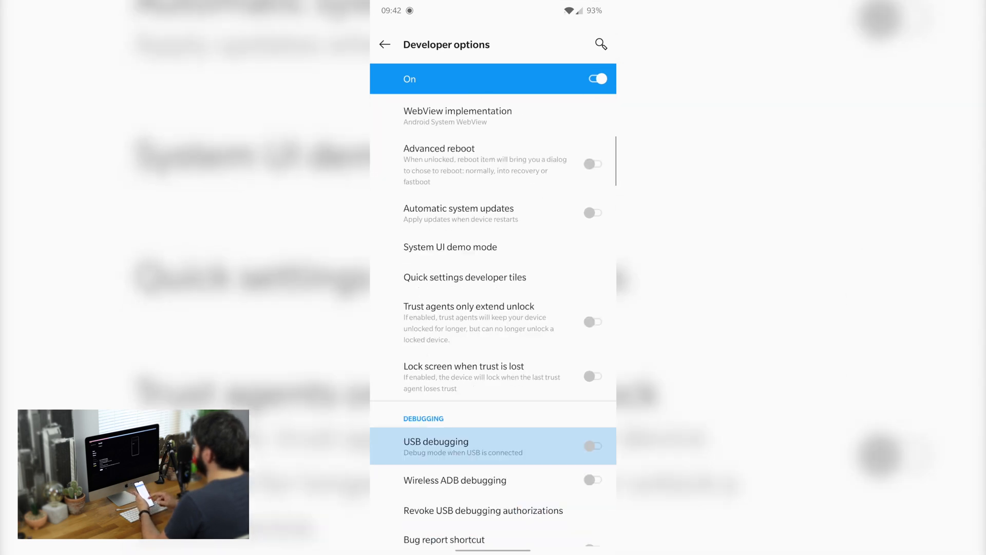
left_click(592, 446)
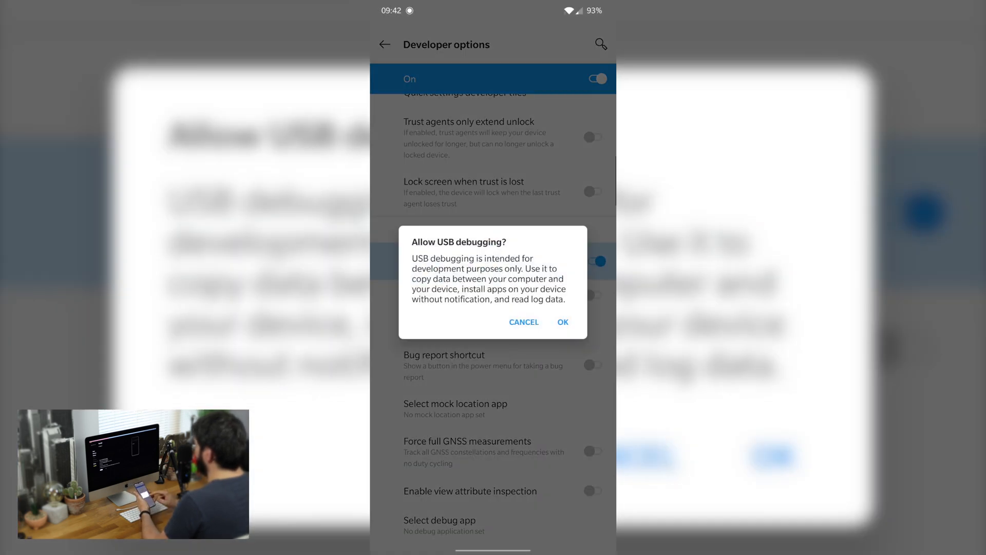
left_click(561, 322)
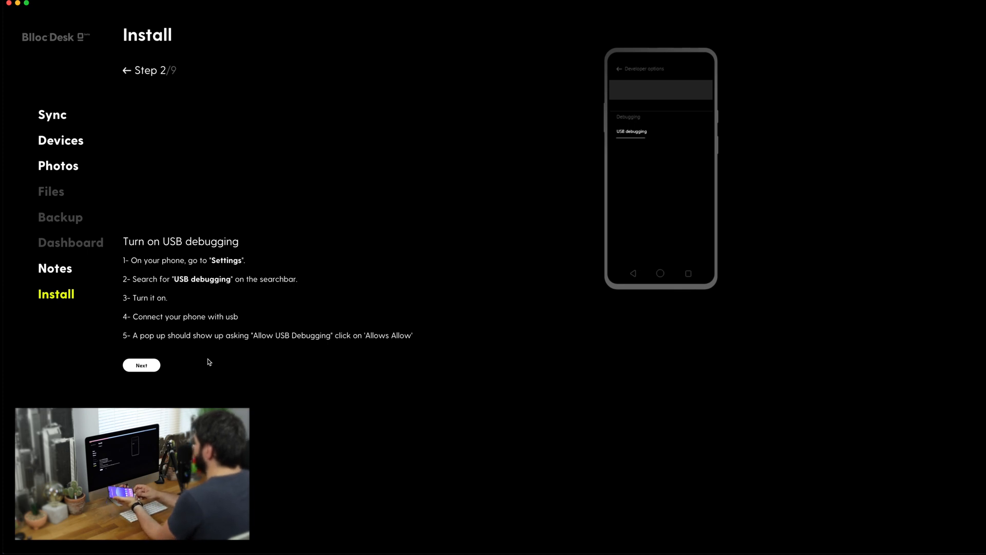
left_click(141, 365)
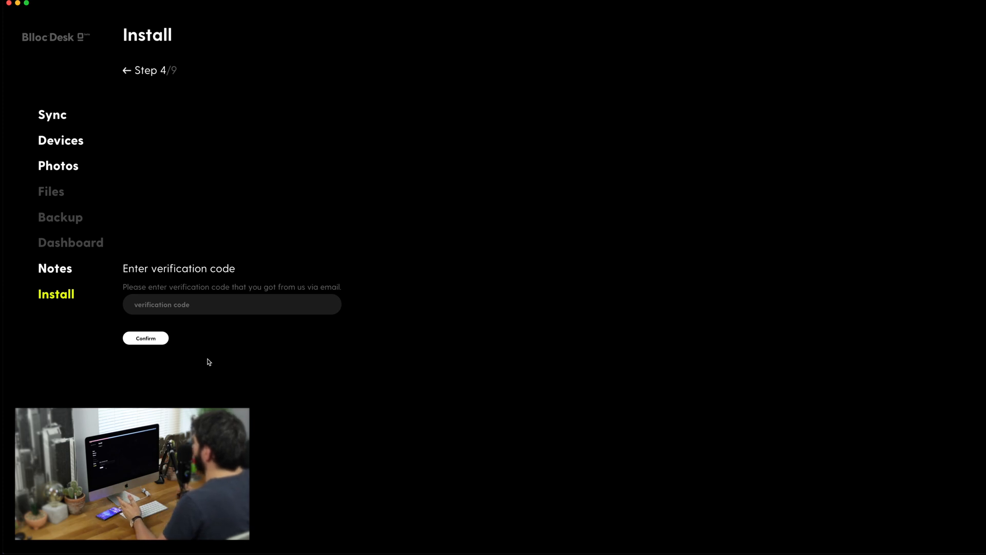
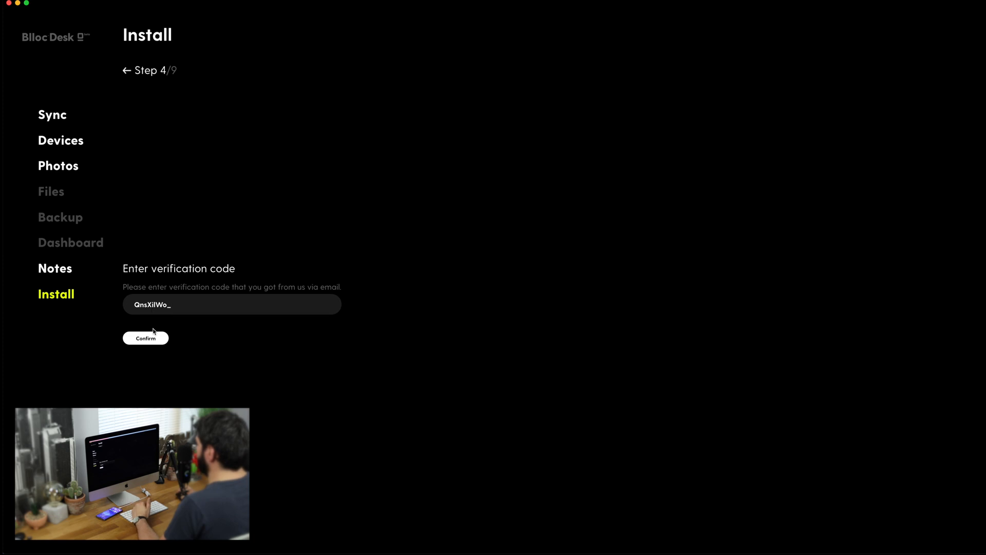
left_click(146, 338)
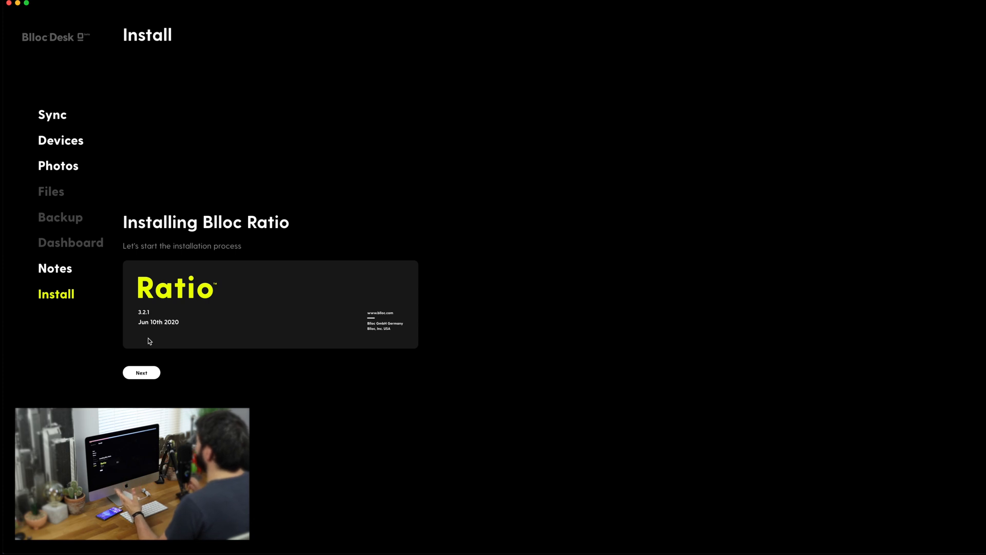
Step: Start the Ratio install, review the requested permissions list, and accept all permissions
left_click(141, 372)
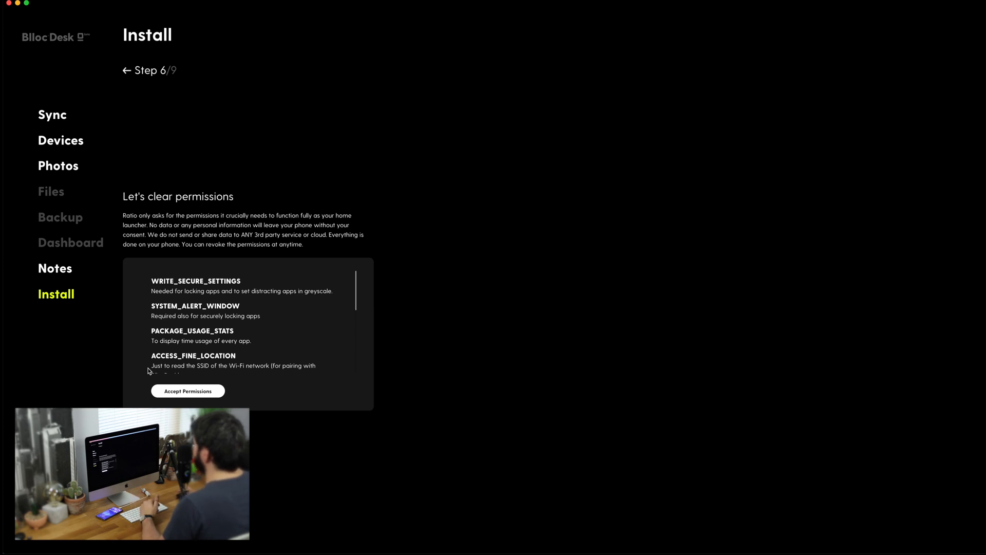
scroll("down", 3)
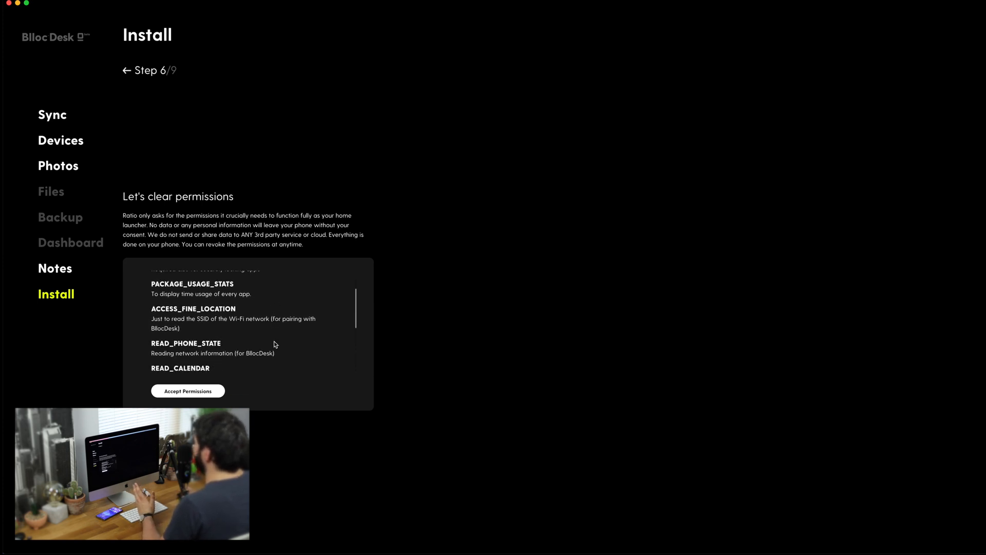
scroll("down", 3)
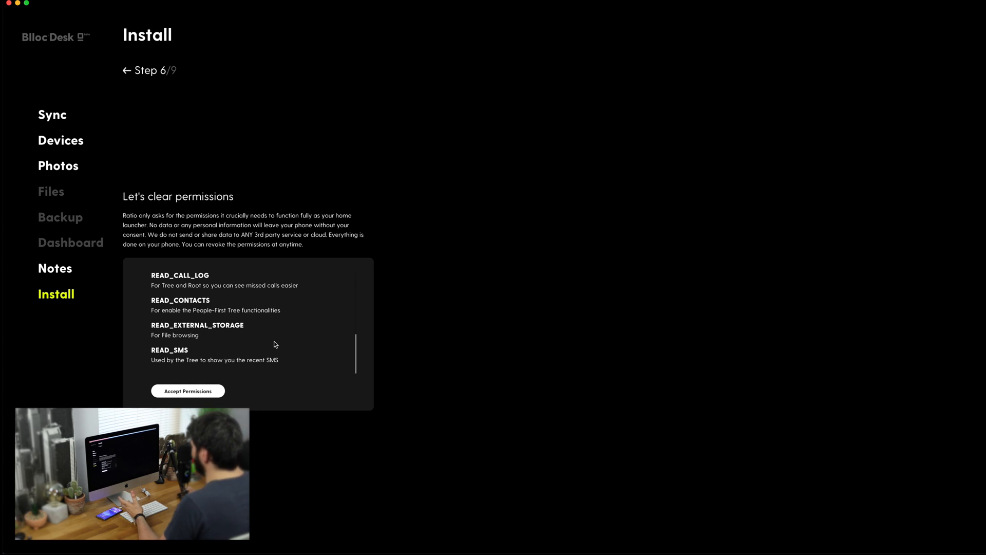
scroll("up", 3)
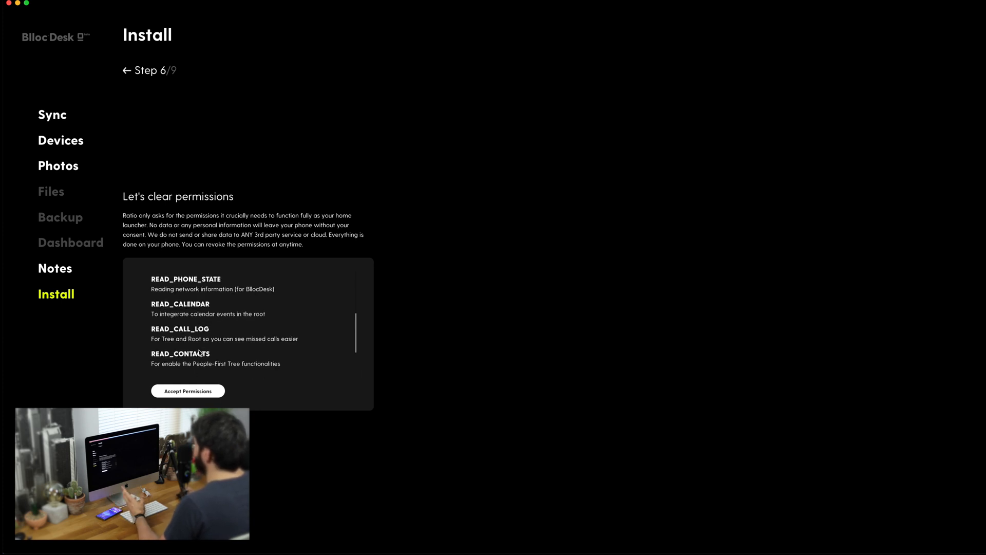
scroll("down", 3)
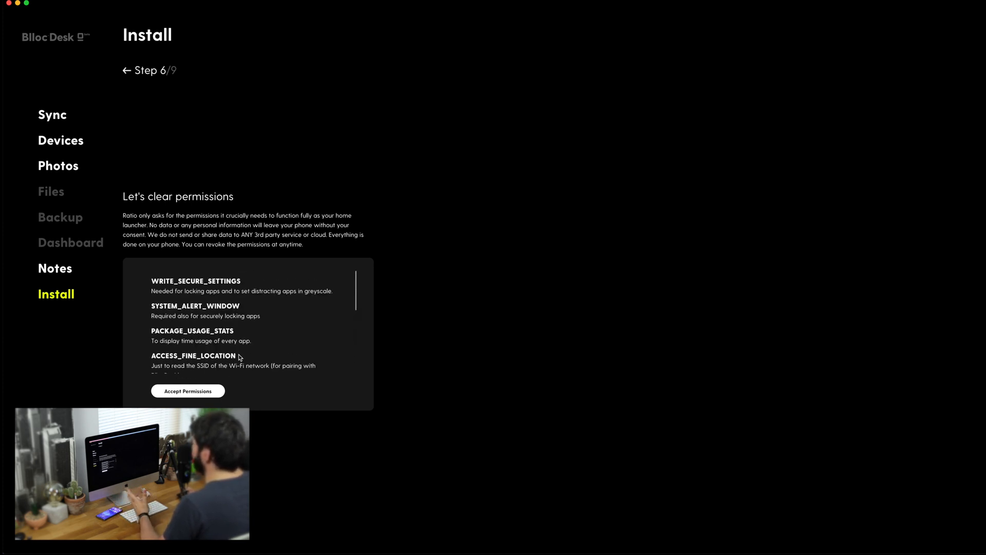
mouse_move(252, 331)
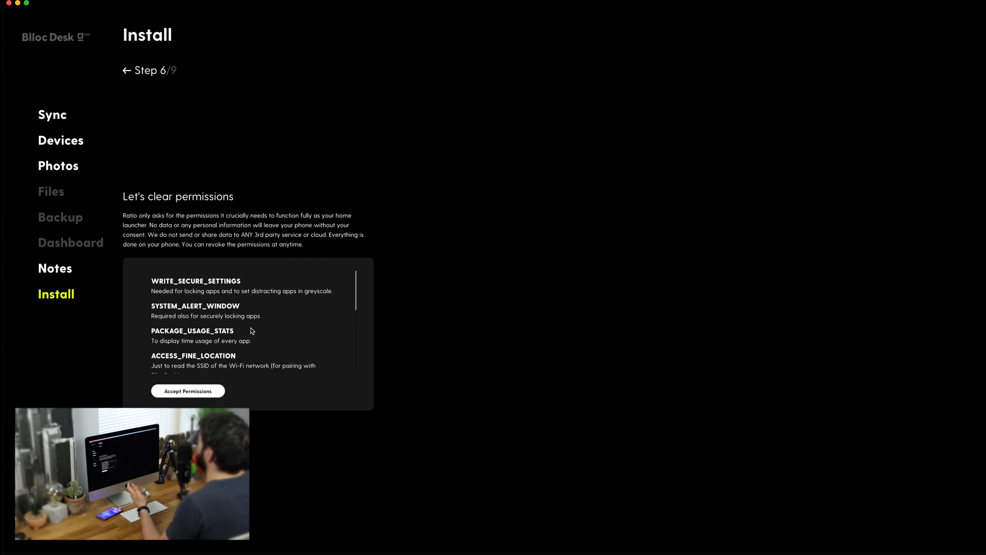
left_click(187, 390)
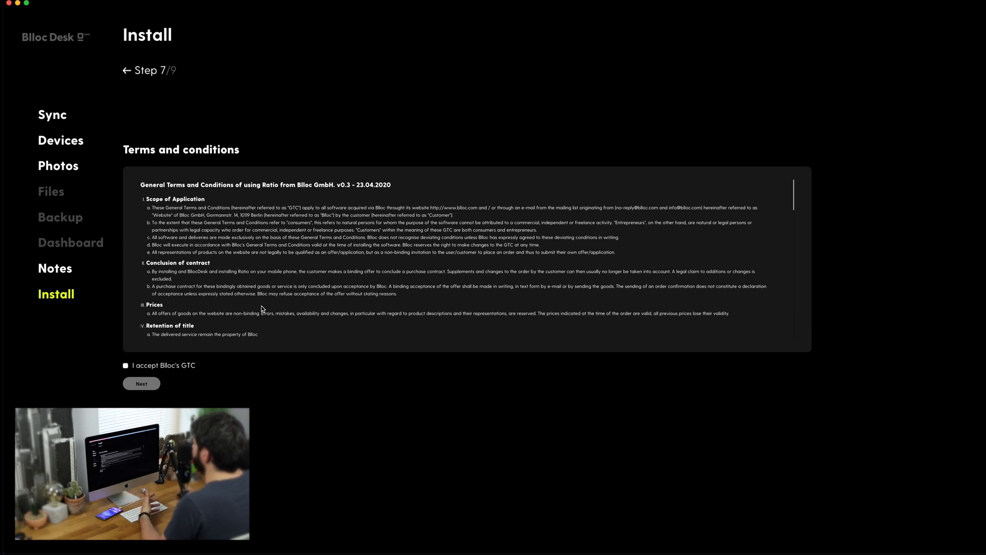
Step: Accept Blloc's GTC to continue installing Ratio
left_click(141, 383)
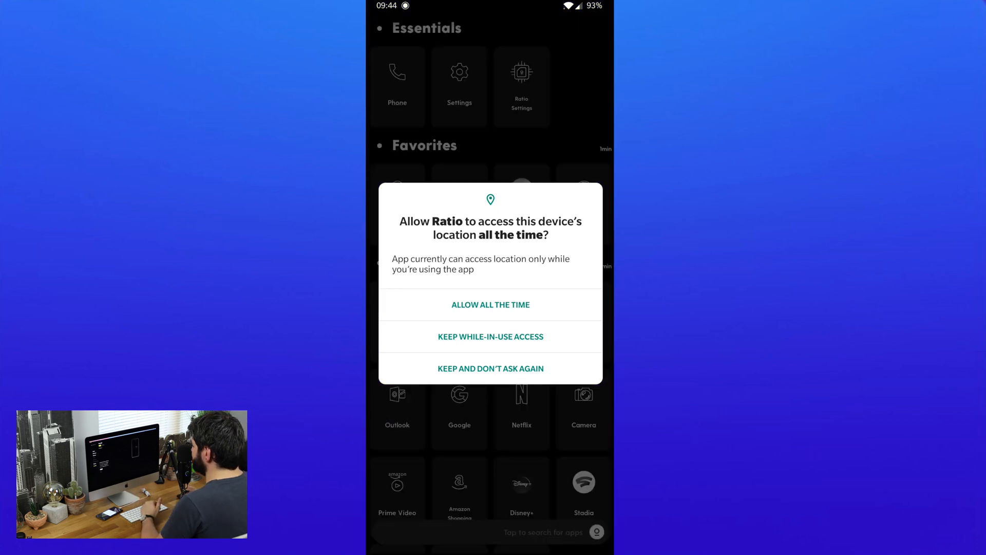
Step: Dismiss Ratio's location access prompt to reveal the home screen app tiles
left_click(491, 335)
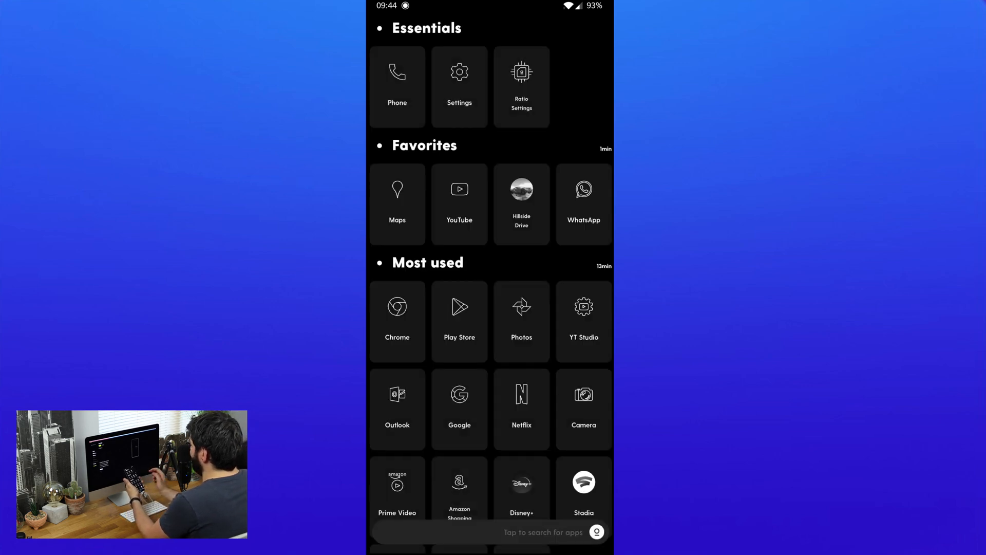